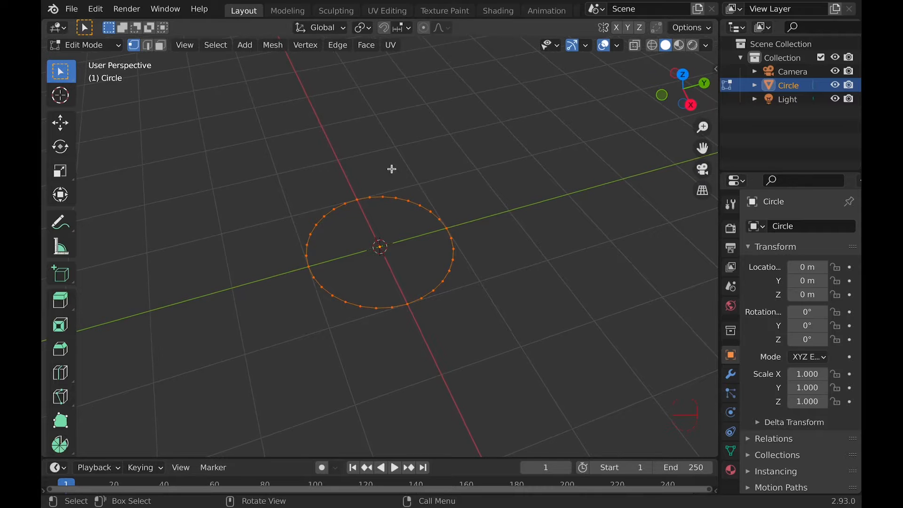
Fill the selected circular edge loop with a single face using F.
key("f")
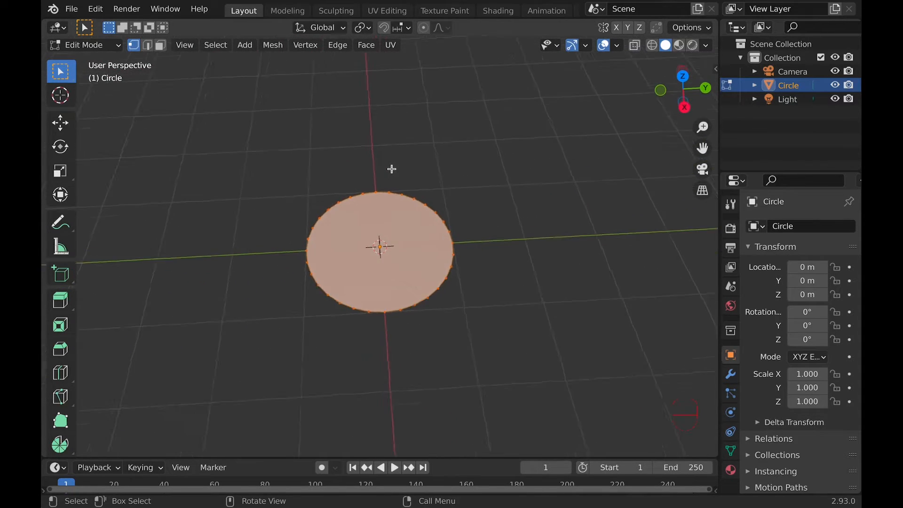
left_click(366, 45)
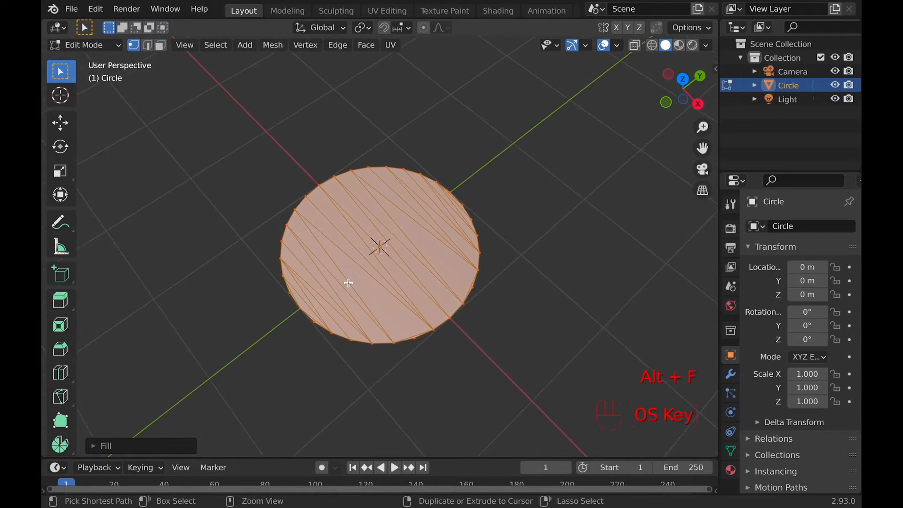
Triangulate-fill the circle outline with Alt+F.
key("alt+f")
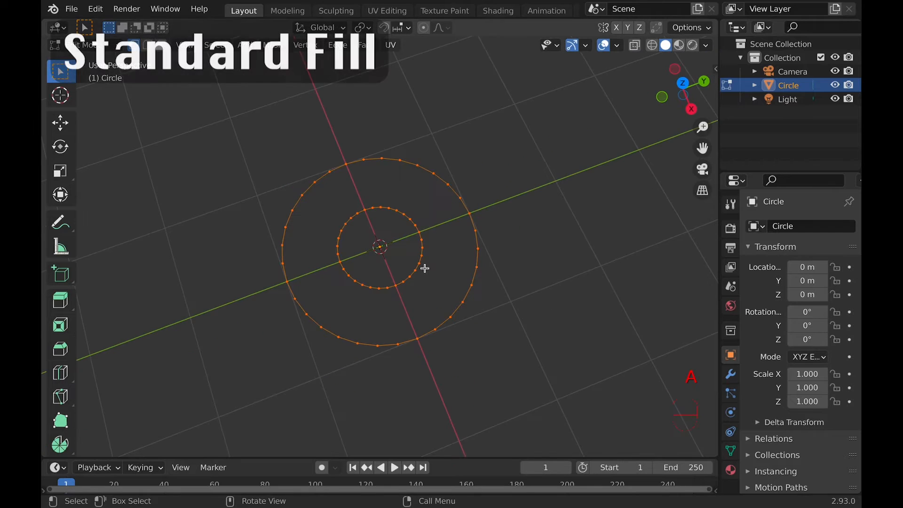
Triangulate-fill the ring between the two circles and enable Beauty for even triangles.
key("f")
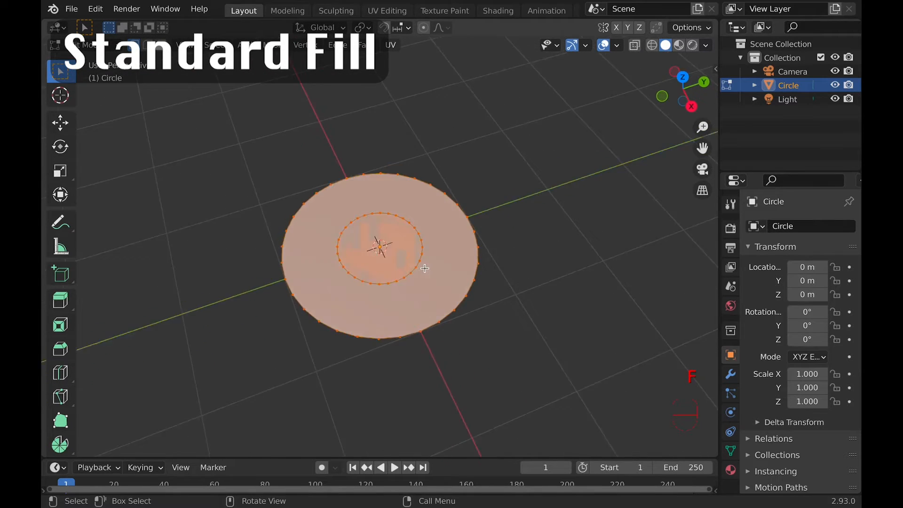
key("alt+f")
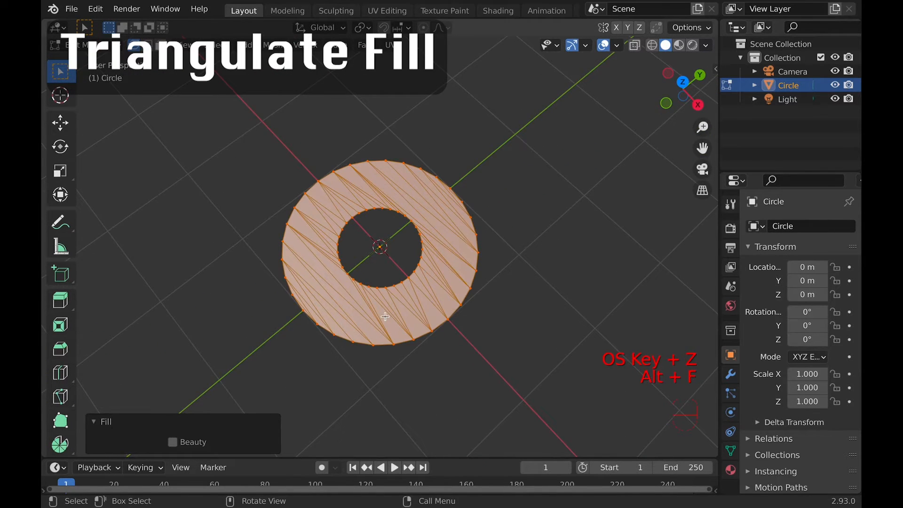
left_click(173, 441)
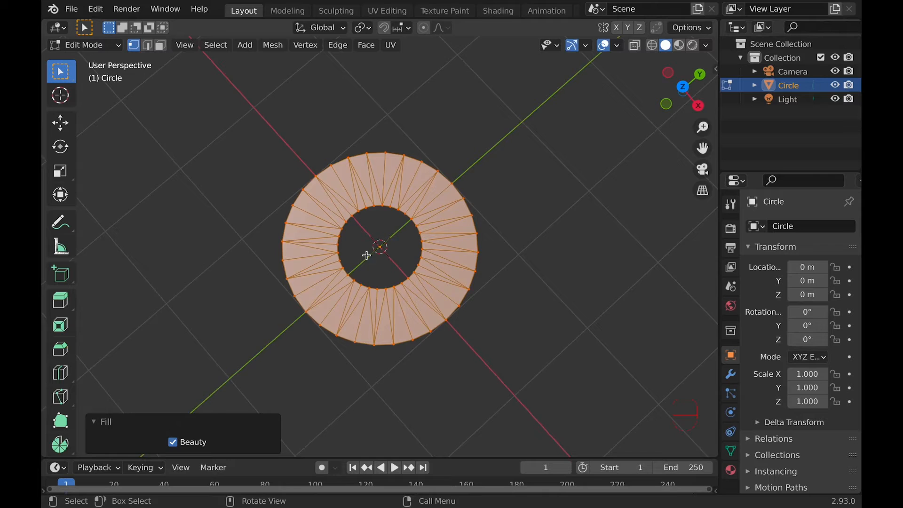
Grid Fill the circle from the Face menu, giving a quad grid with span 8.
key("ctrl+f")
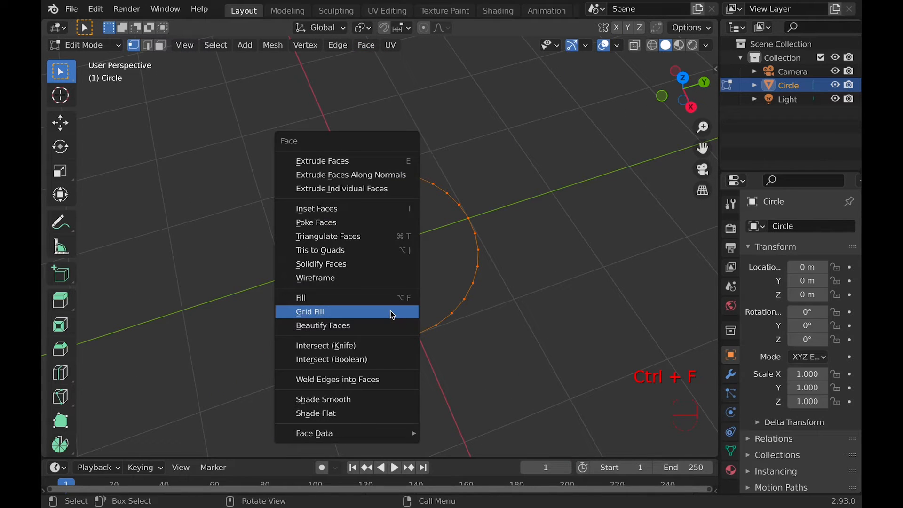
left_click(310, 311)
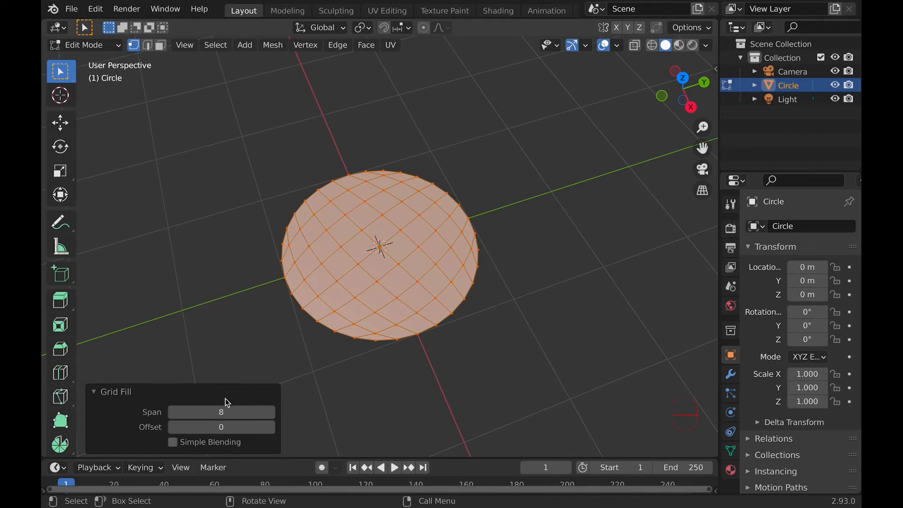
mouse_move(326, 262)
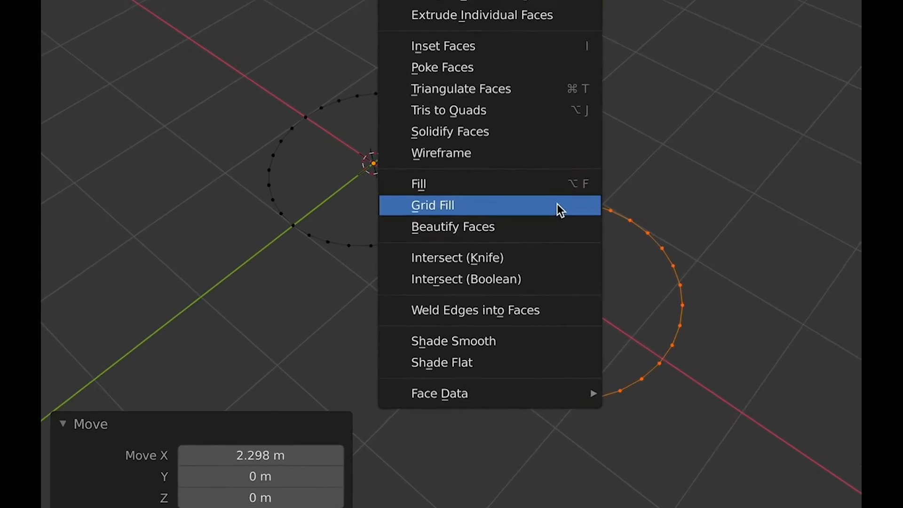
Grid Fill the raised arched edge loops into a curved quad dome.
left_click(432, 205)
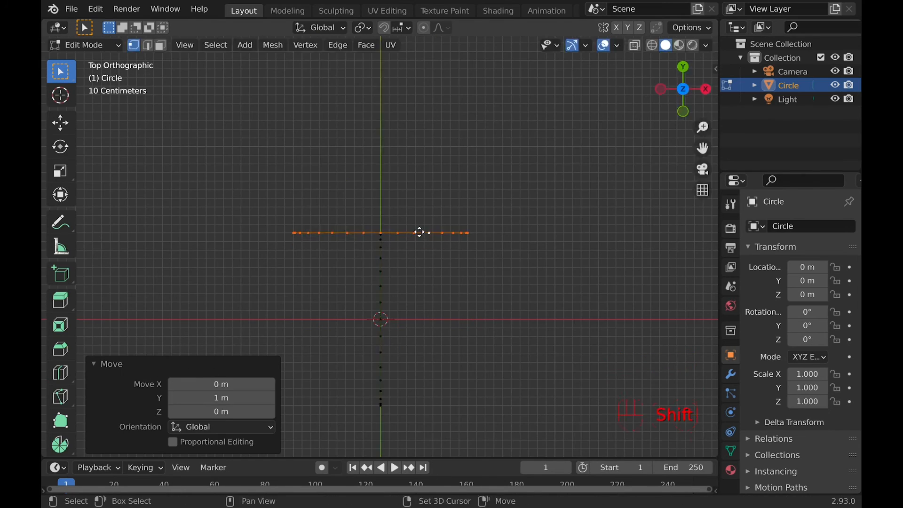
key("ctrl+f")
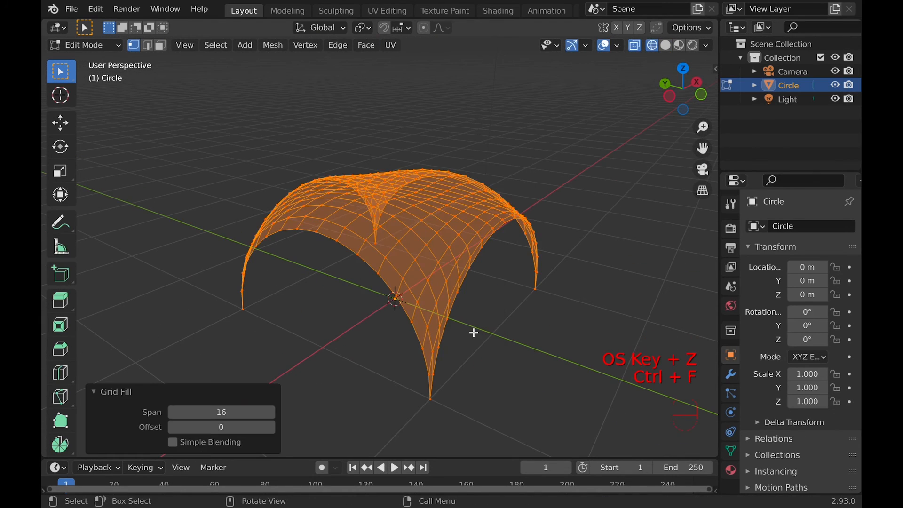